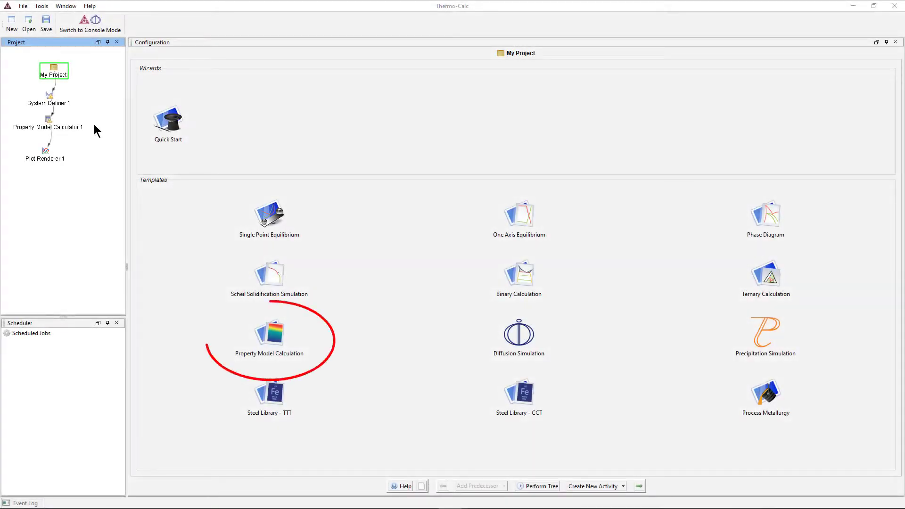
Show Property Model Calculator 1's configuration listing general and steel models.
left_click(48, 122)
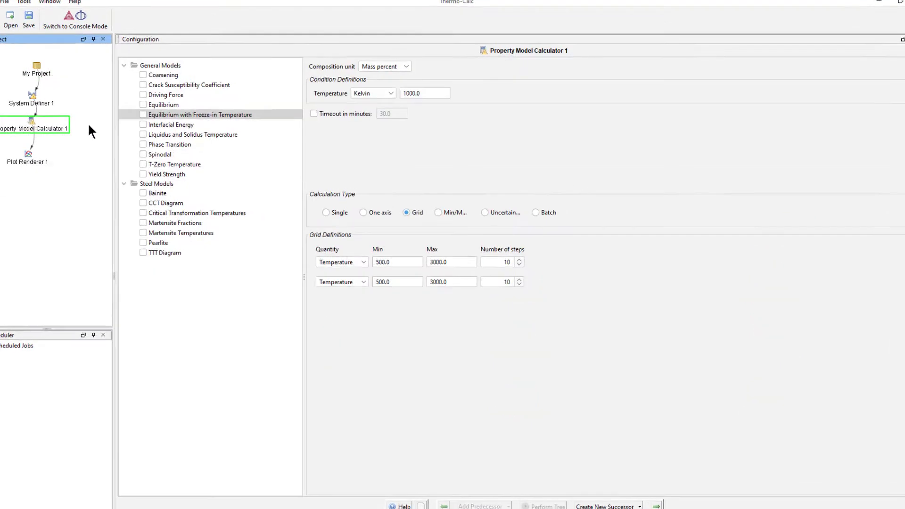
left_click(143, 115)
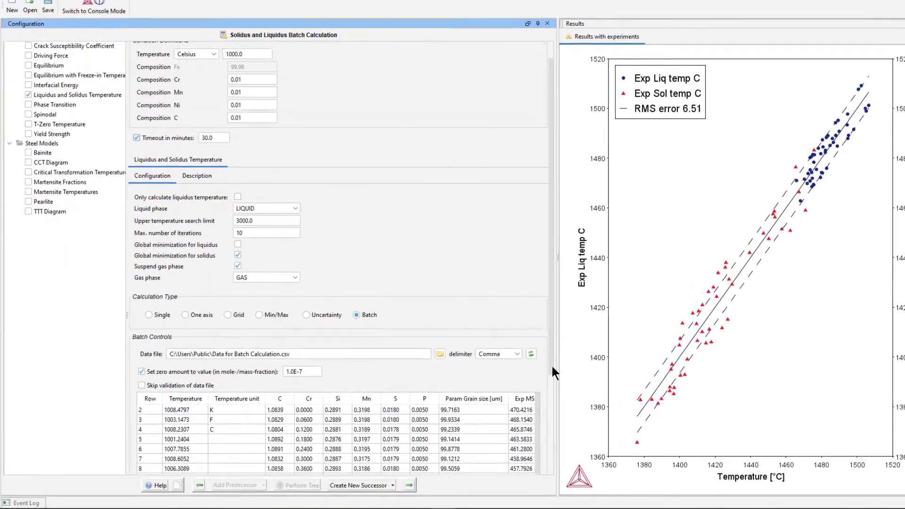
scroll("down", 3)
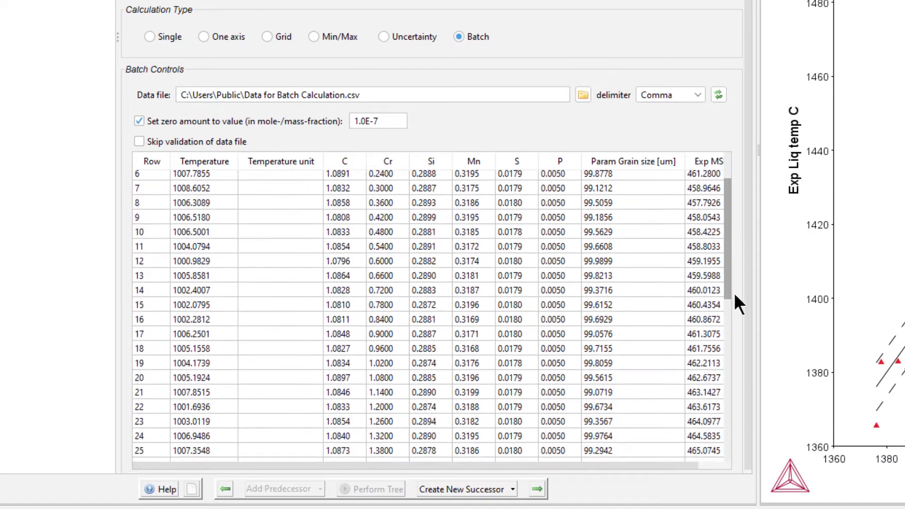
scroll("down", 3)
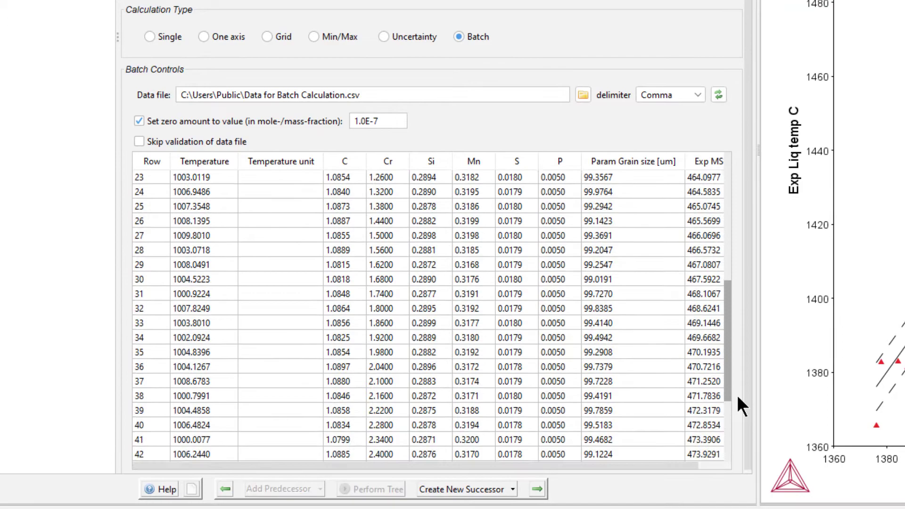
scroll("down", 3)
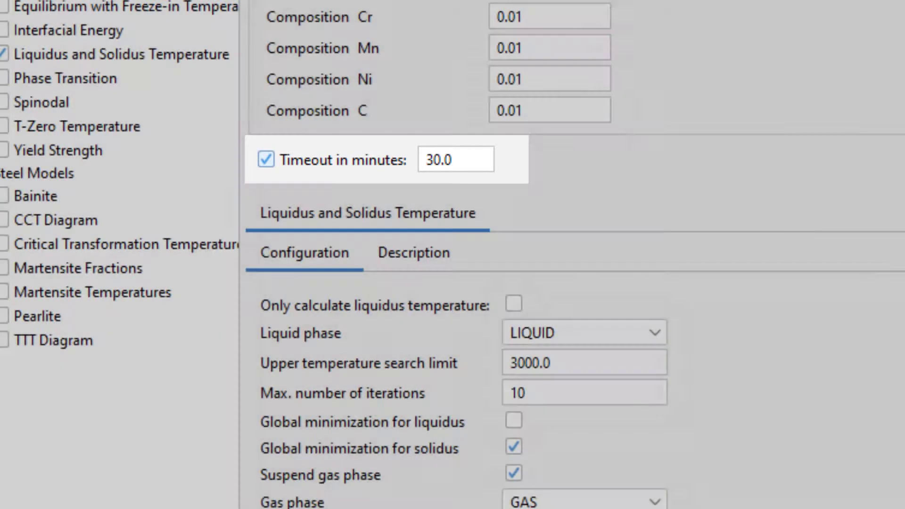
scroll("down", 3)
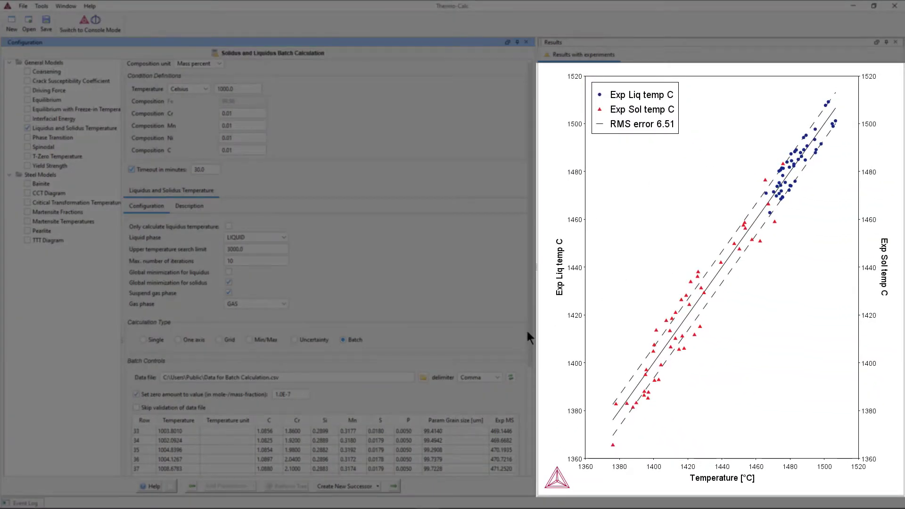
left_click(494, 115)
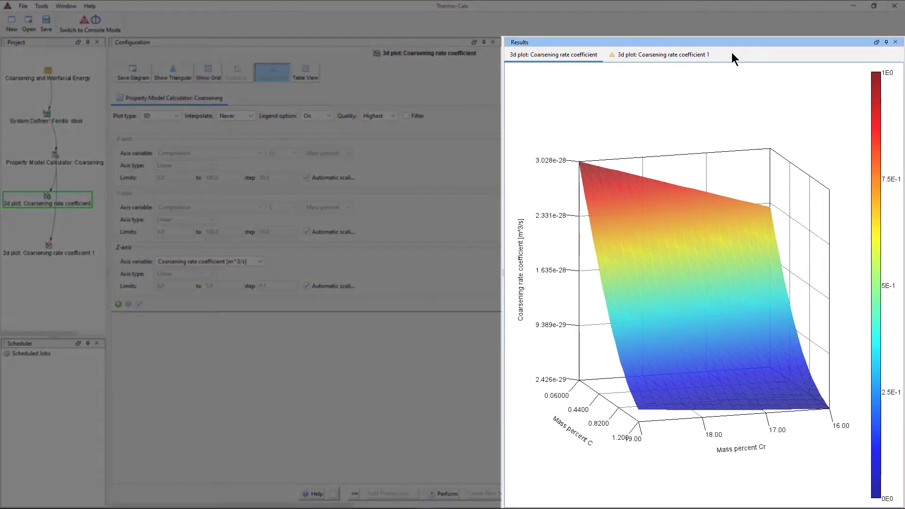
Switch the first 3d coarsening plot to Table View of rate coefficients vs Cr and C mass percent.
left_click(660, 55)
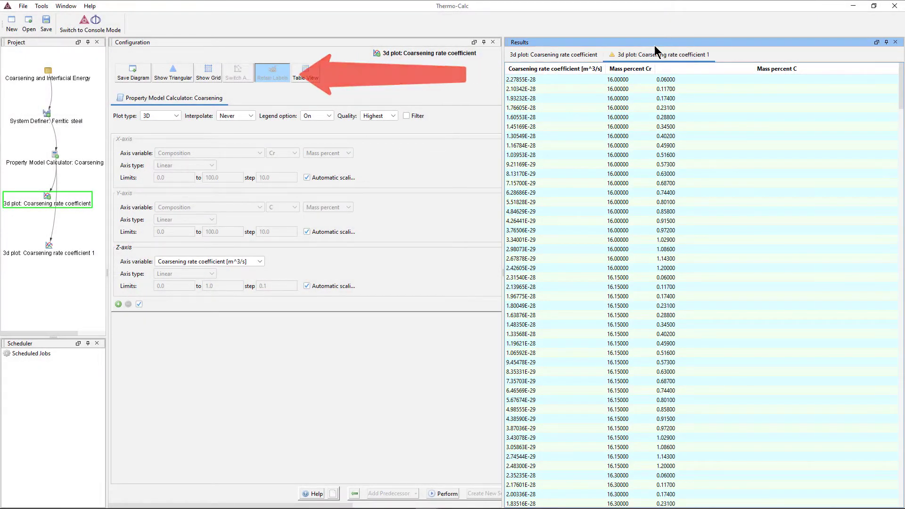
left_click(552, 55)
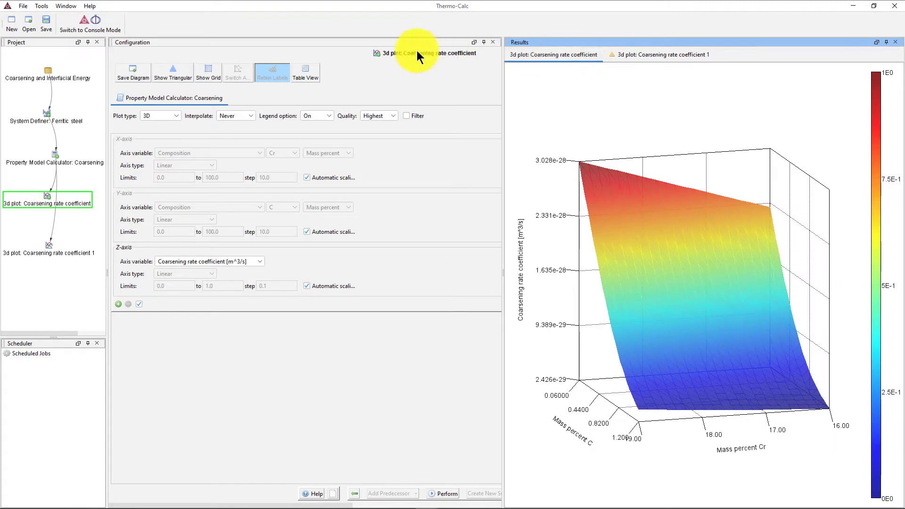
left_click(305, 72)
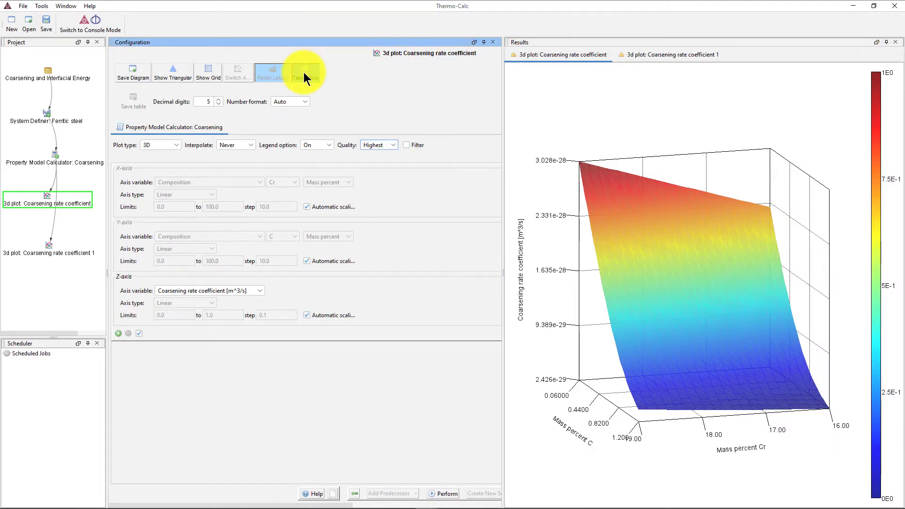
left_click(443, 493)
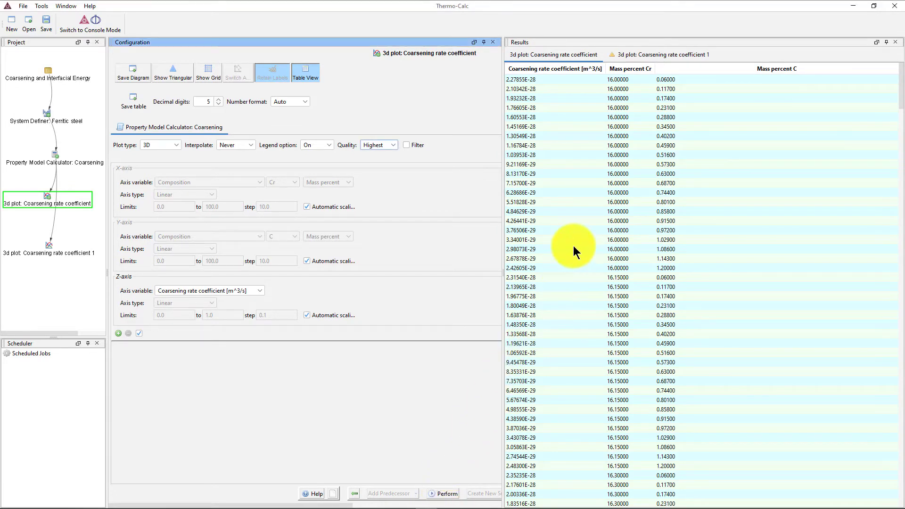
right_click(572, 248)
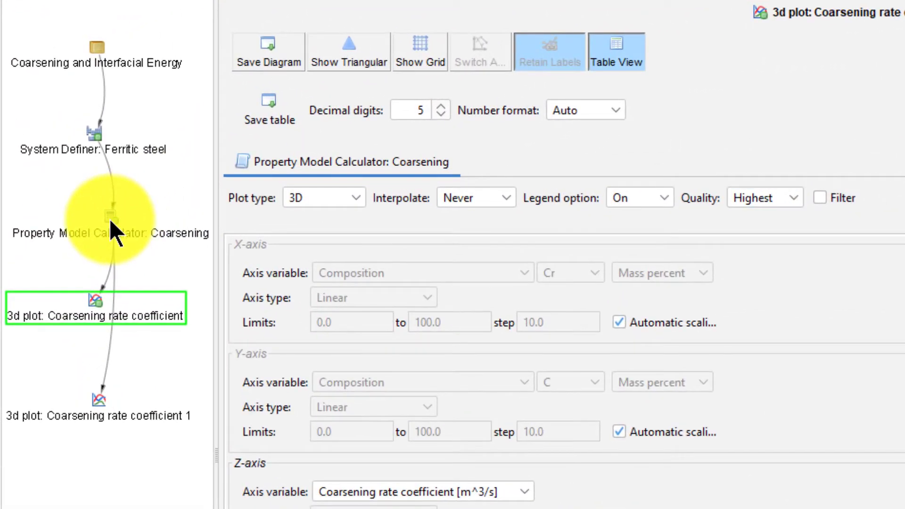
Create a Table Renderer successor under Property Model Calculator: Coarsening.
right_click(109, 220)
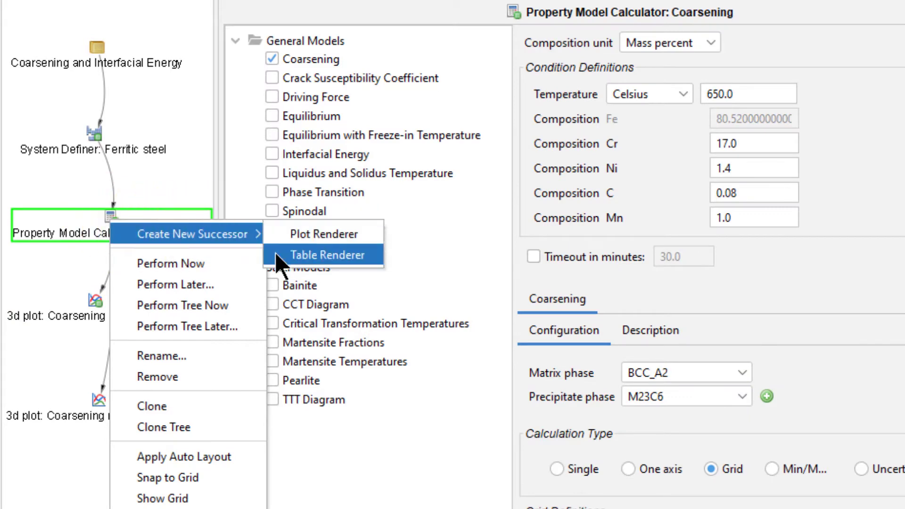
mouse_move(328, 254)
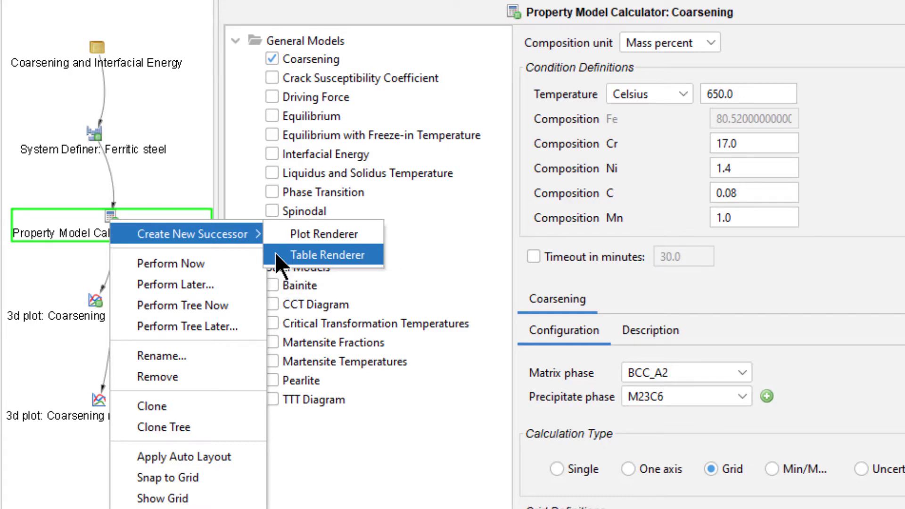
left_click(95, 56)
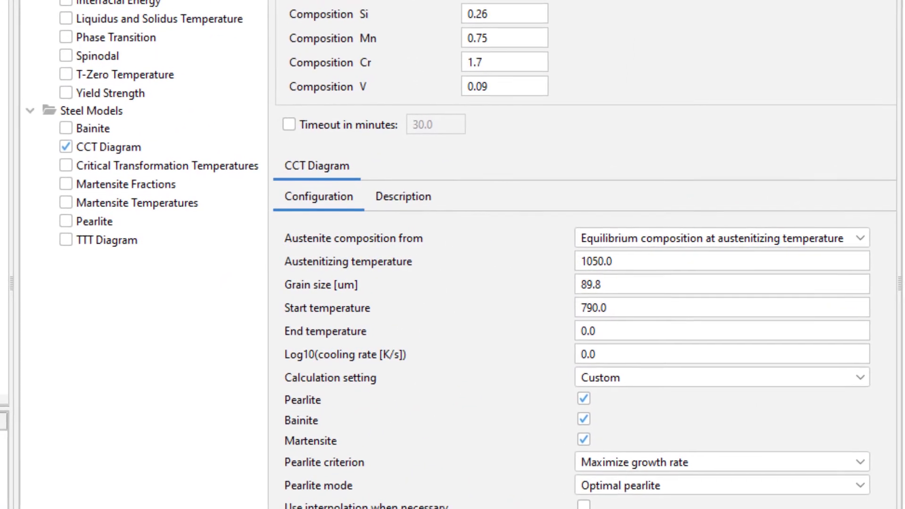
Return to the Templates start screen listing Steel Library - TTT and CCT.
left_click(110, 147)
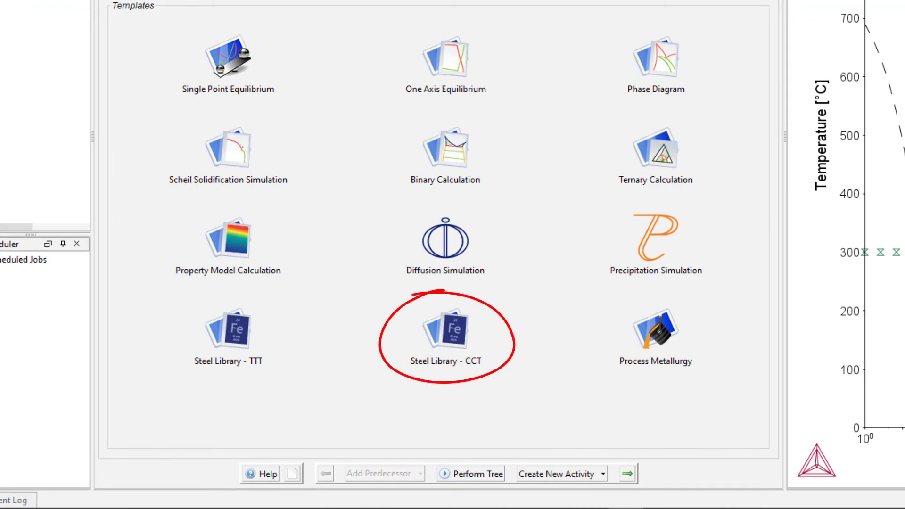
Launch the Steel Library - CCT template and review its CCT Diagram configuration.
double_click(445, 328)
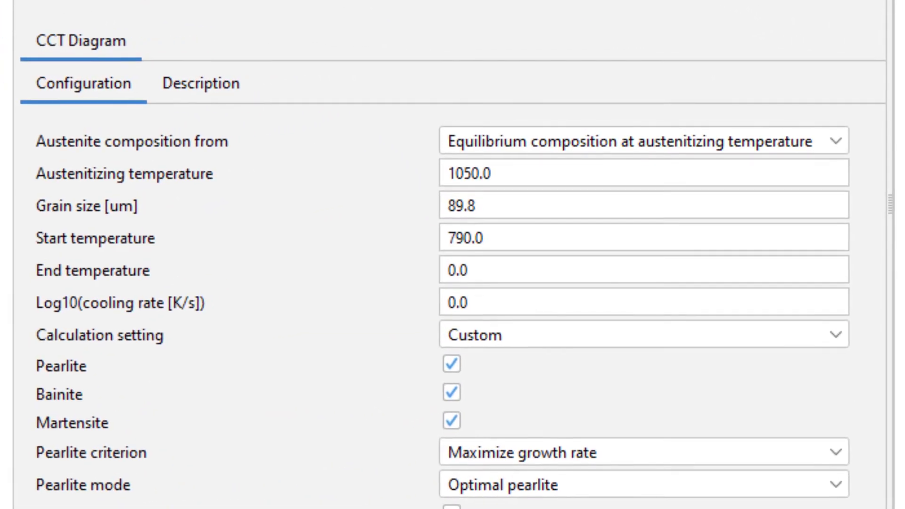
scroll("down", 3)
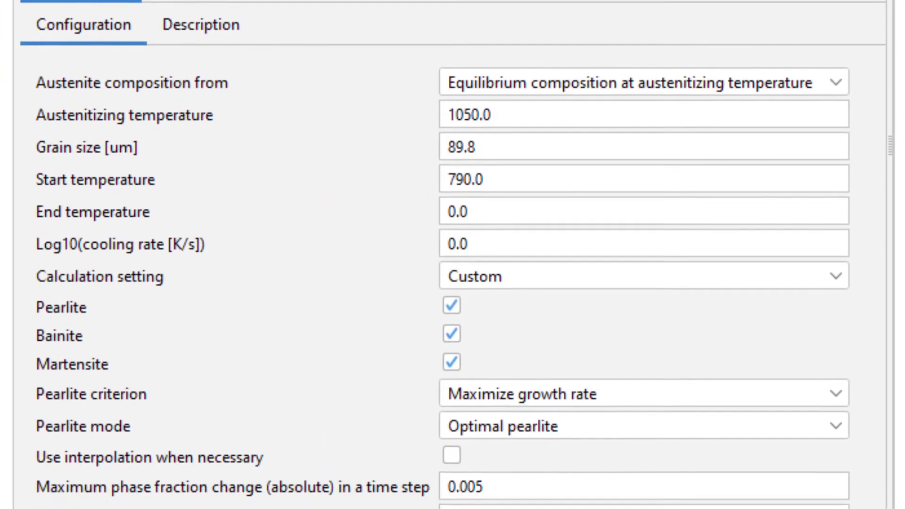
scroll("down", 3)
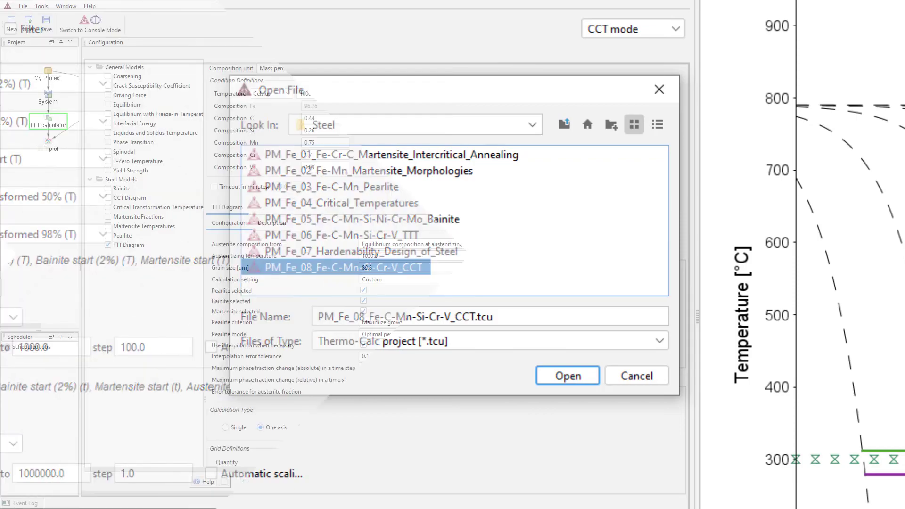
Load the PM_Fe_08_Fe-C-Mn-Si-Cr-V example project with its TTT calculator and plot.
left_click(567, 376)
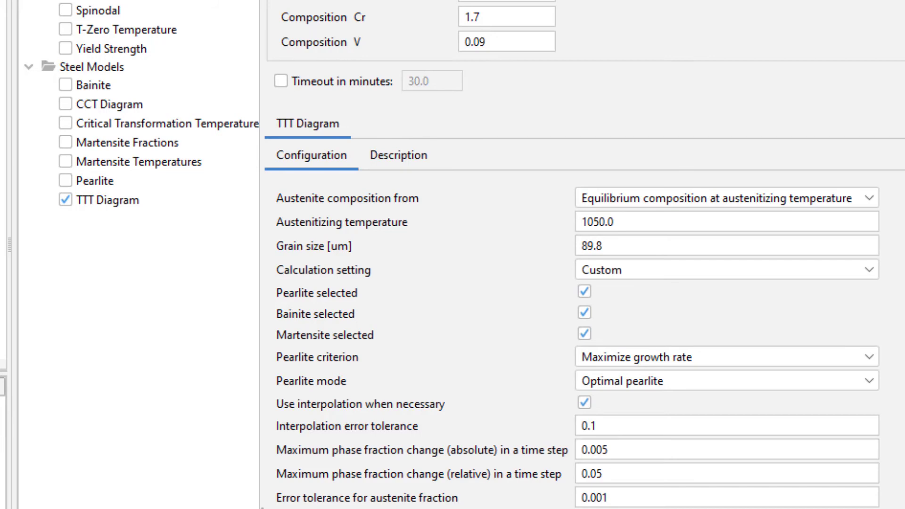
Select the TTT calculator node to show its 1050 °C, 89.8 µm TTT Diagram setup.
left_click(107, 200)
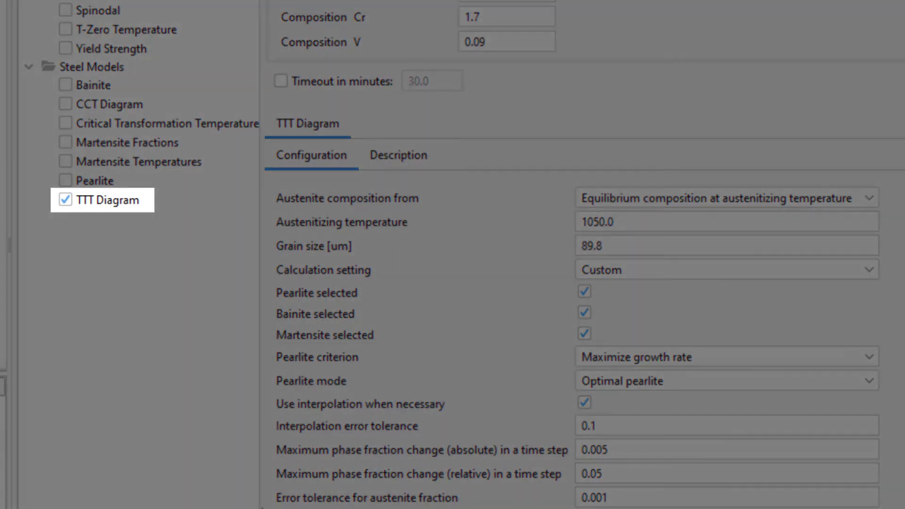